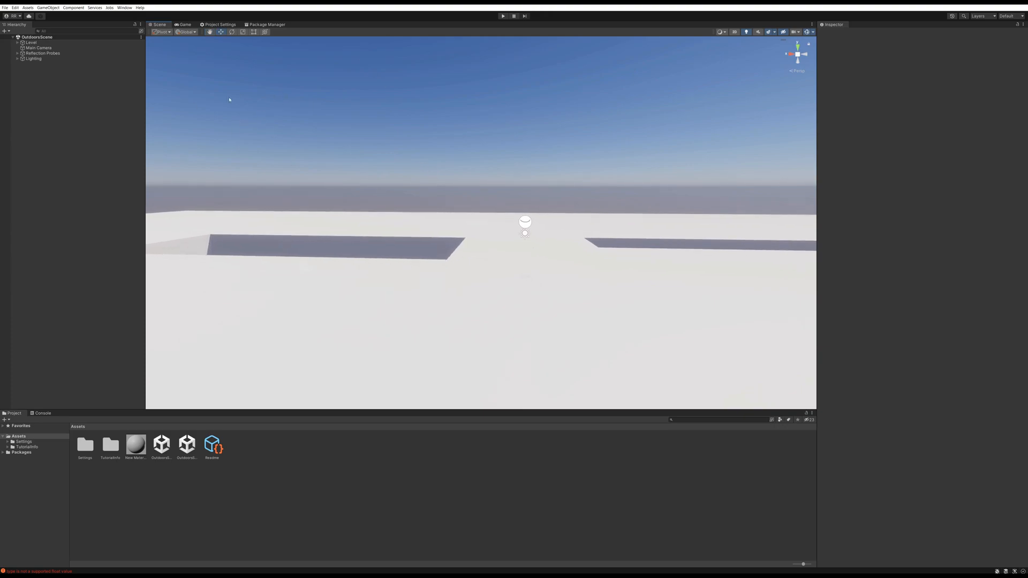
- Enable water under the HDRP quality settings' Water section in Project Settings
left_click(219, 24)
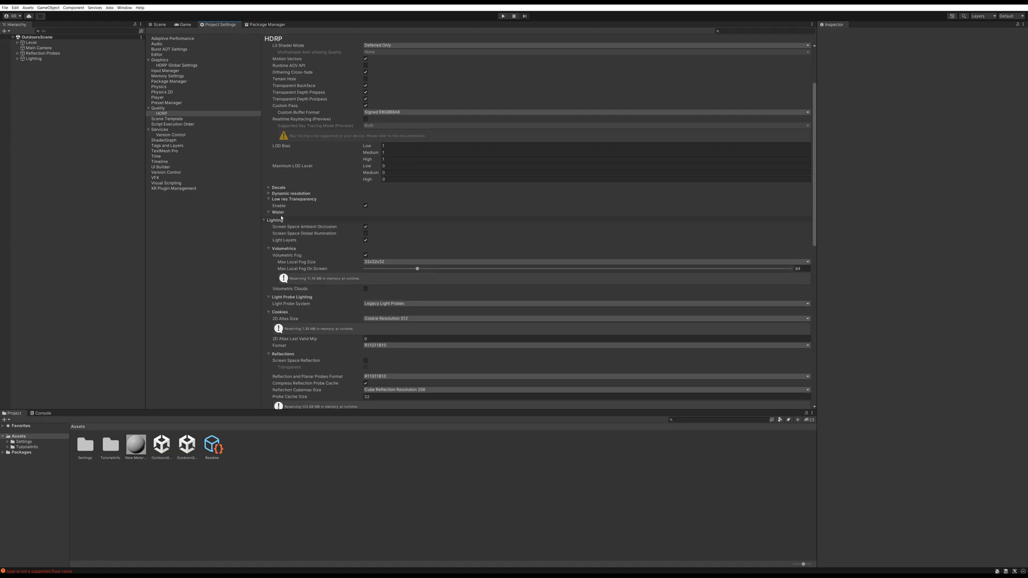
left_click(268, 212)
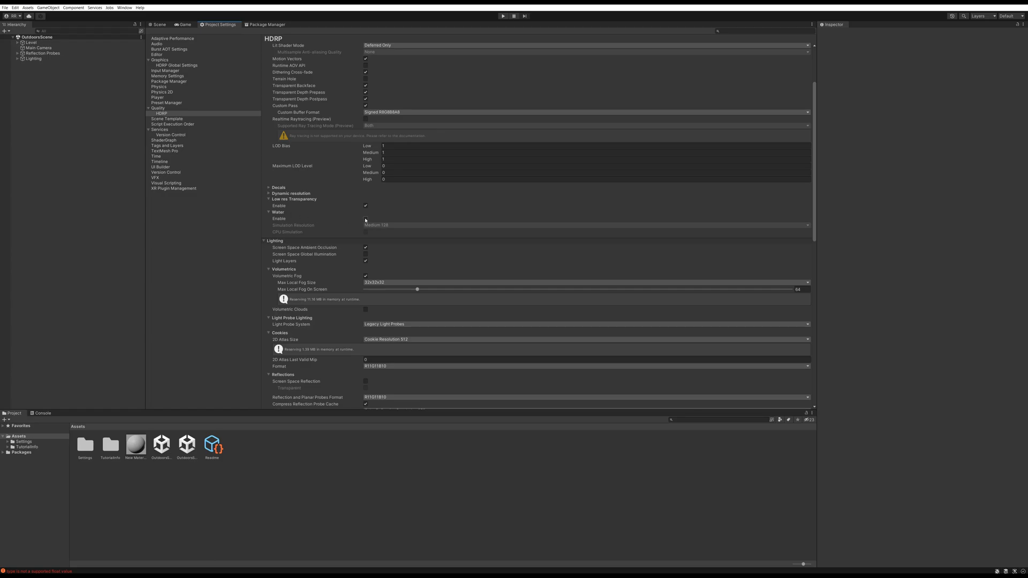
left_click(365, 218)
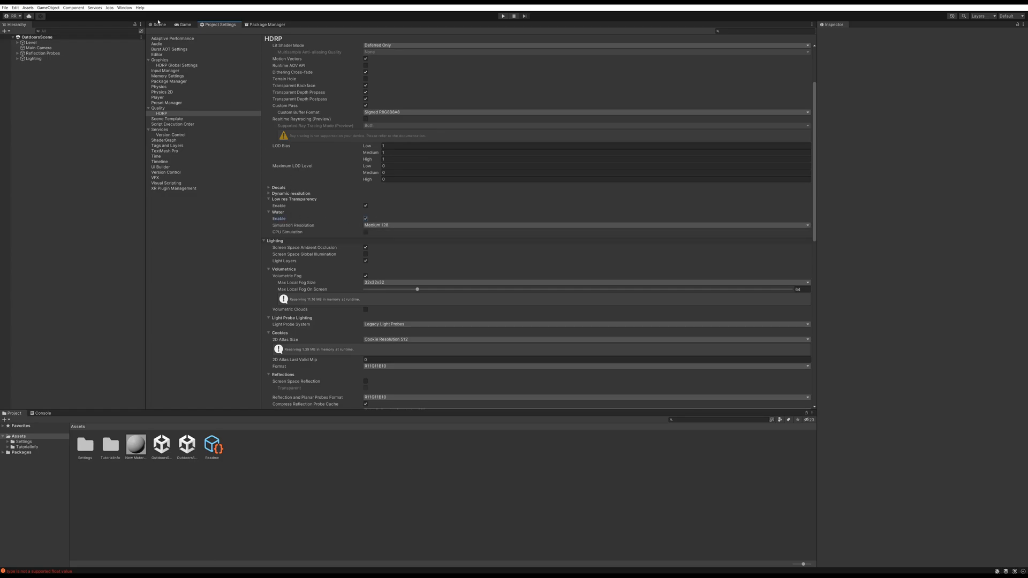
- Review the HDRP Global Settings default camera Rendering and Lighting frame settings
left_click(176, 65)
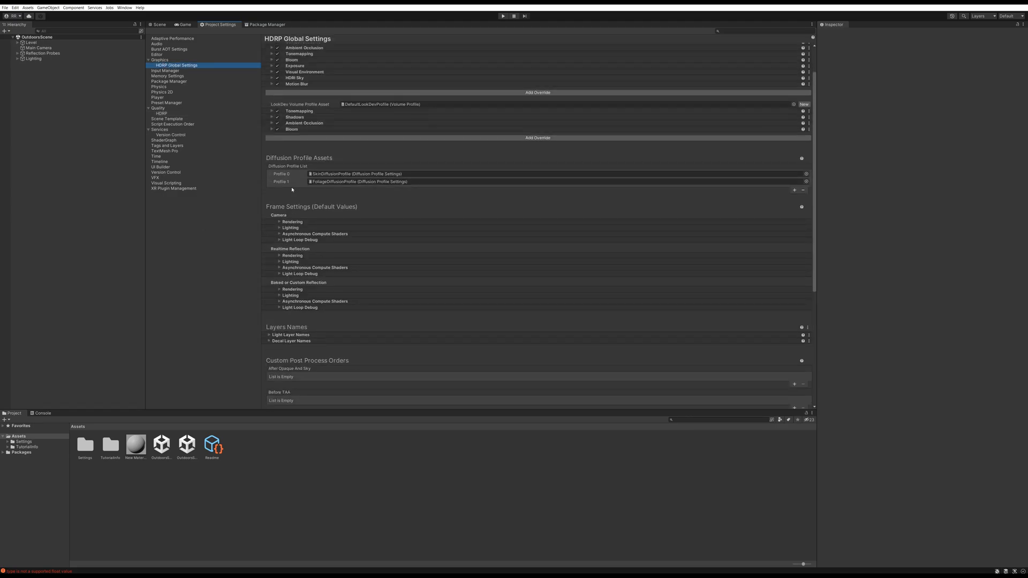
left_click(279, 222)
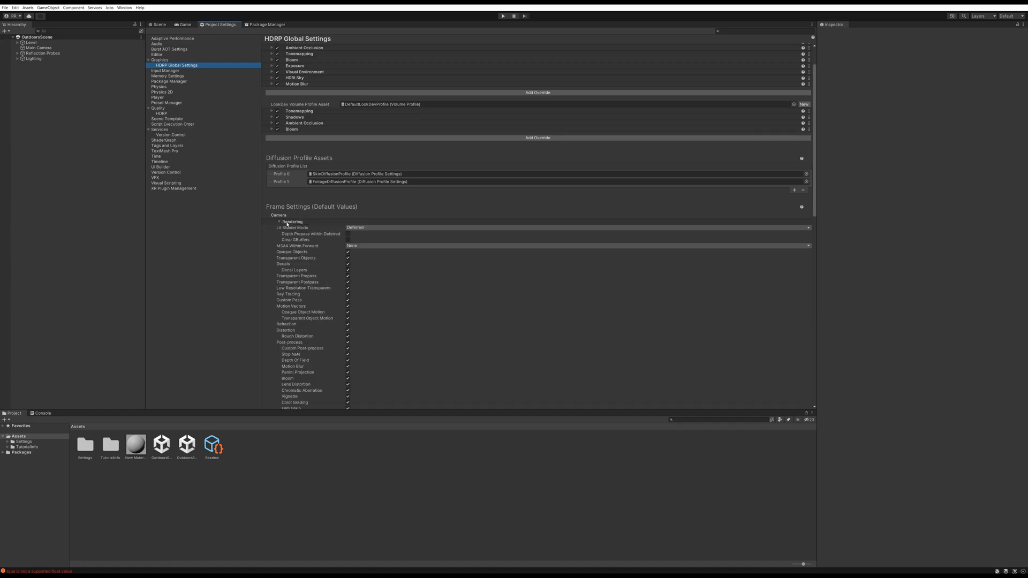
scroll("down", 3)
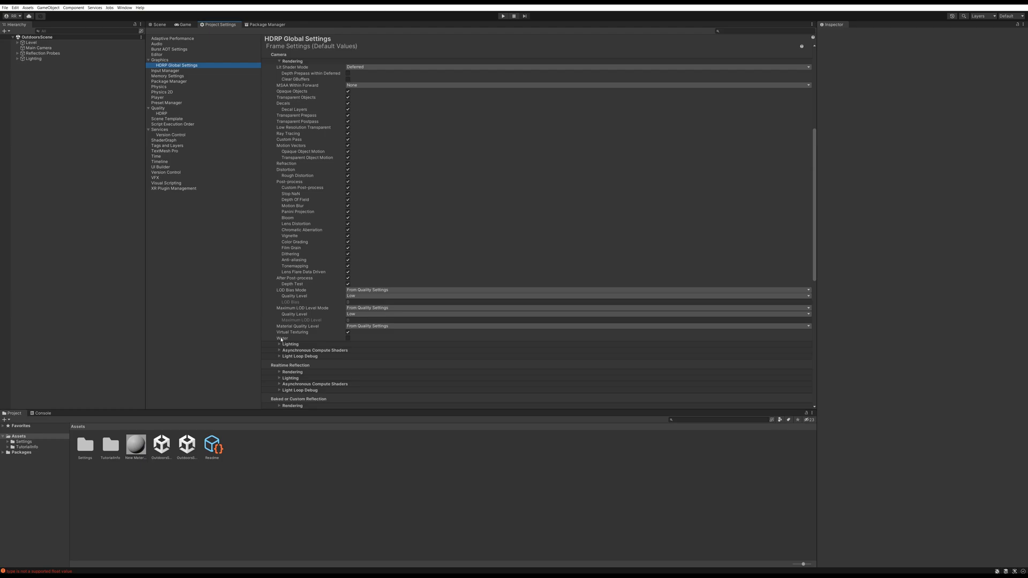
left_click(348, 338)
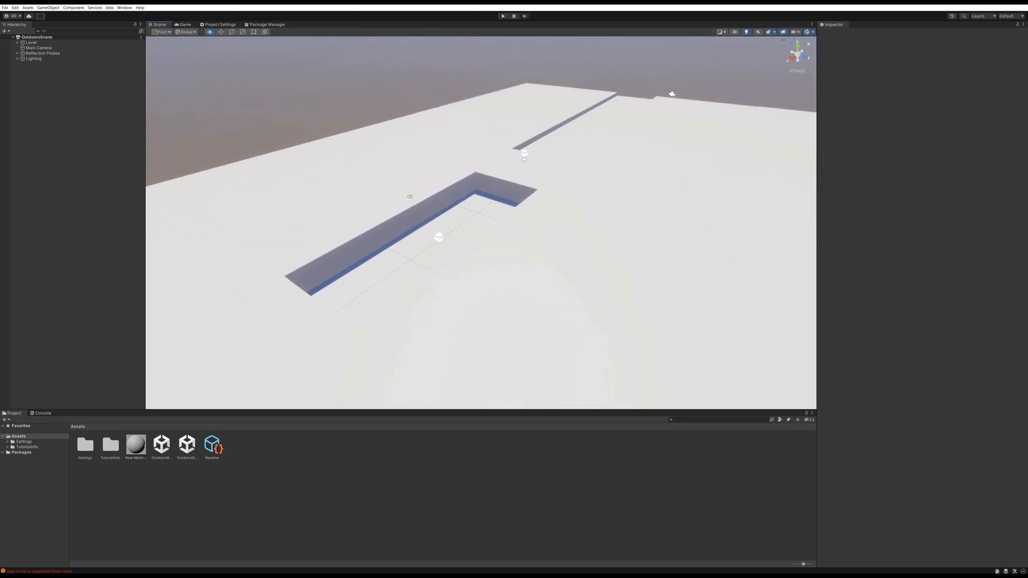
- Create a Pool water surface in the scene from the Hierarchy menu
right_click(409, 196)
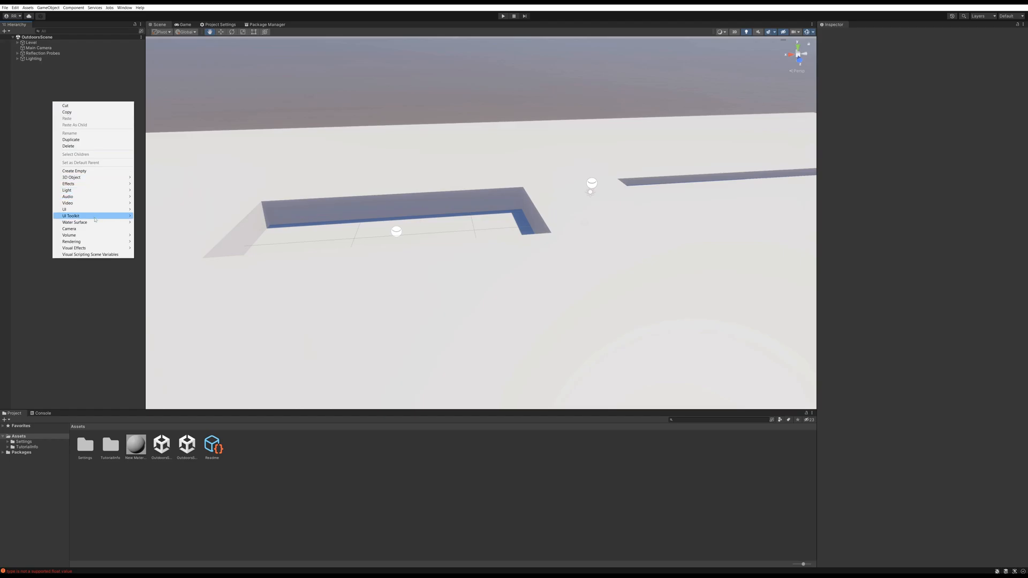
mouse_move(75, 222)
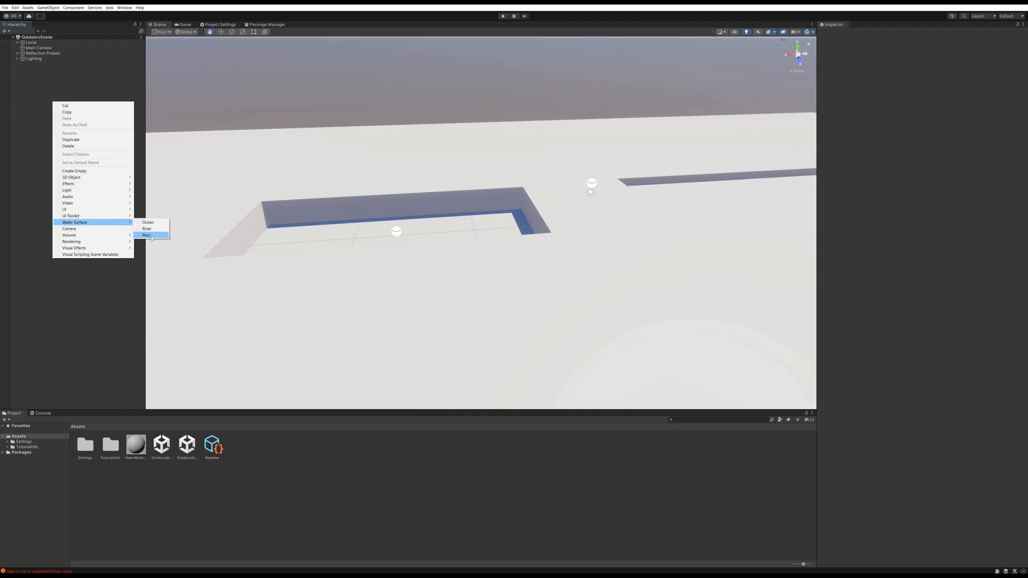
left_click(147, 235)
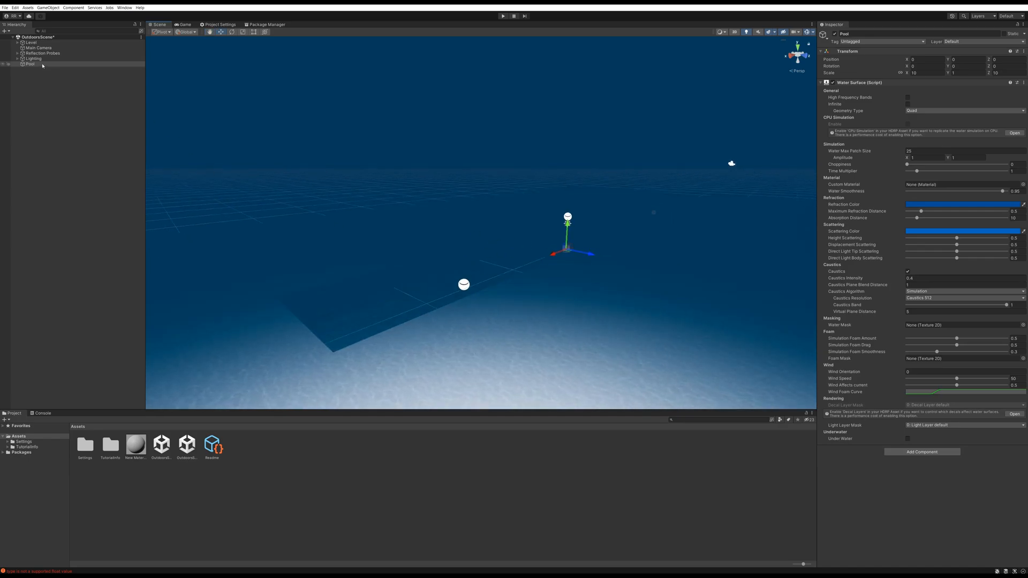
left_click(17, 59)
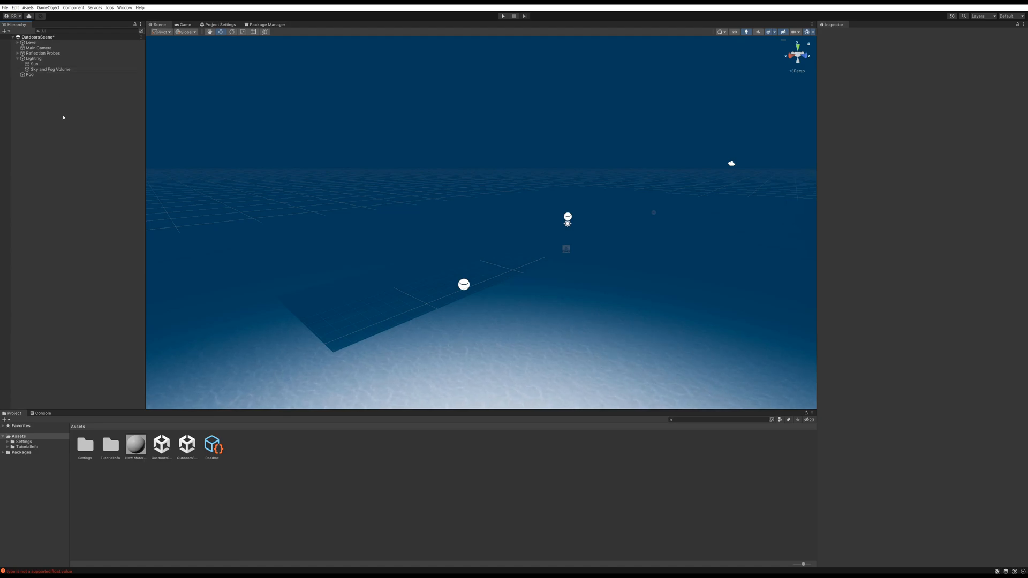
left_click(50, 69)
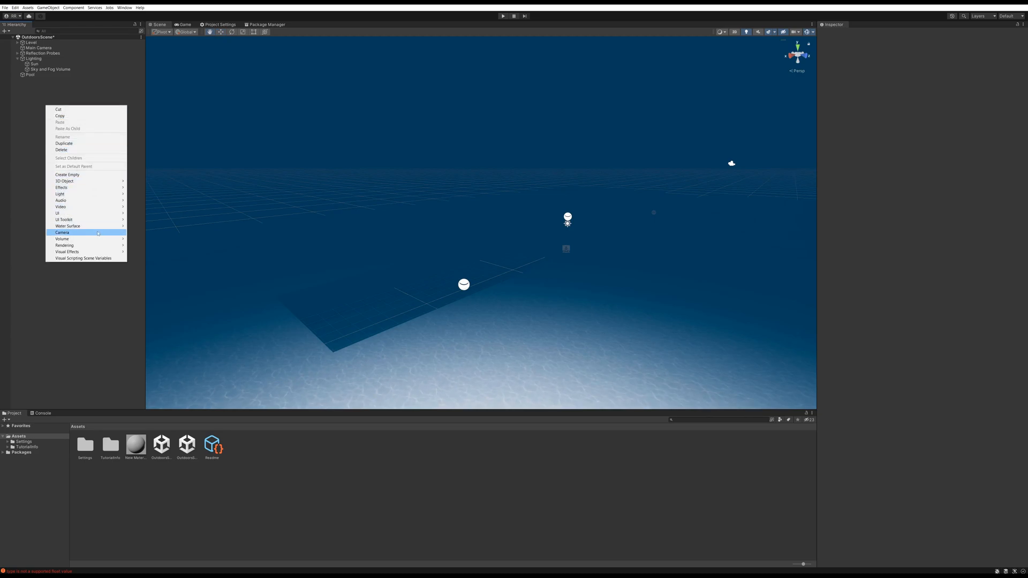
mouse_move(61, 239)
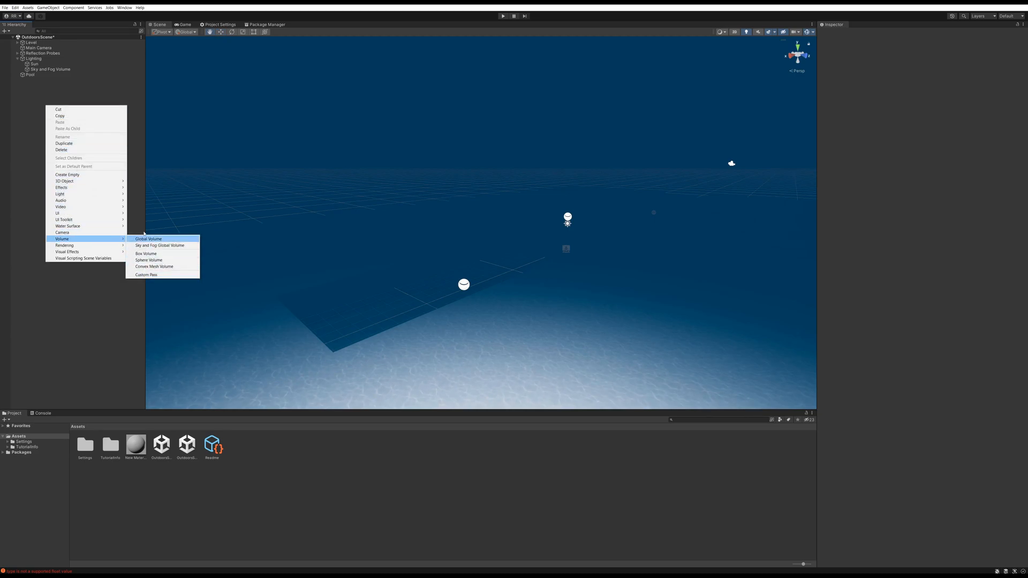
left_click(159, 246)
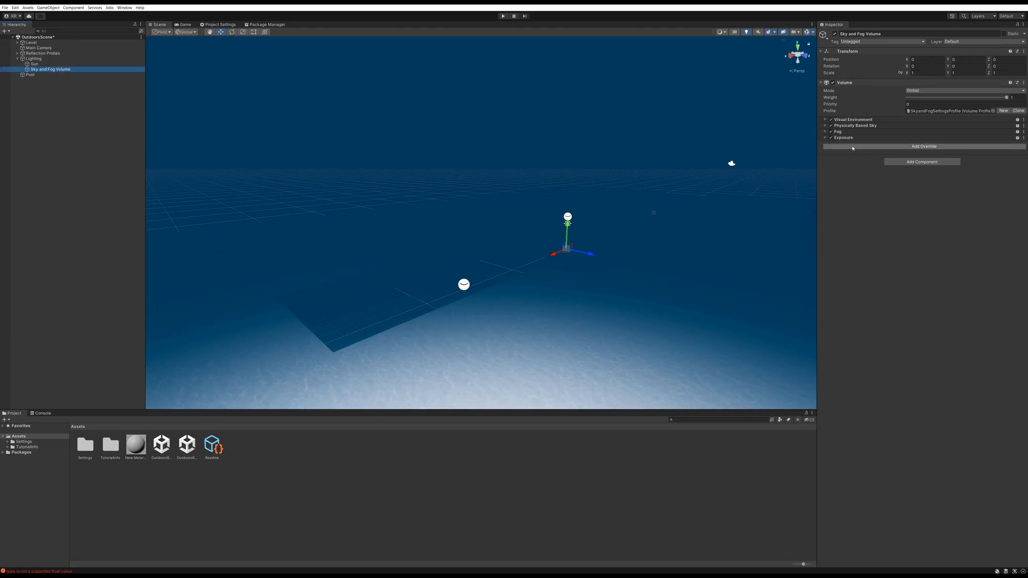
left_click(922, 146)
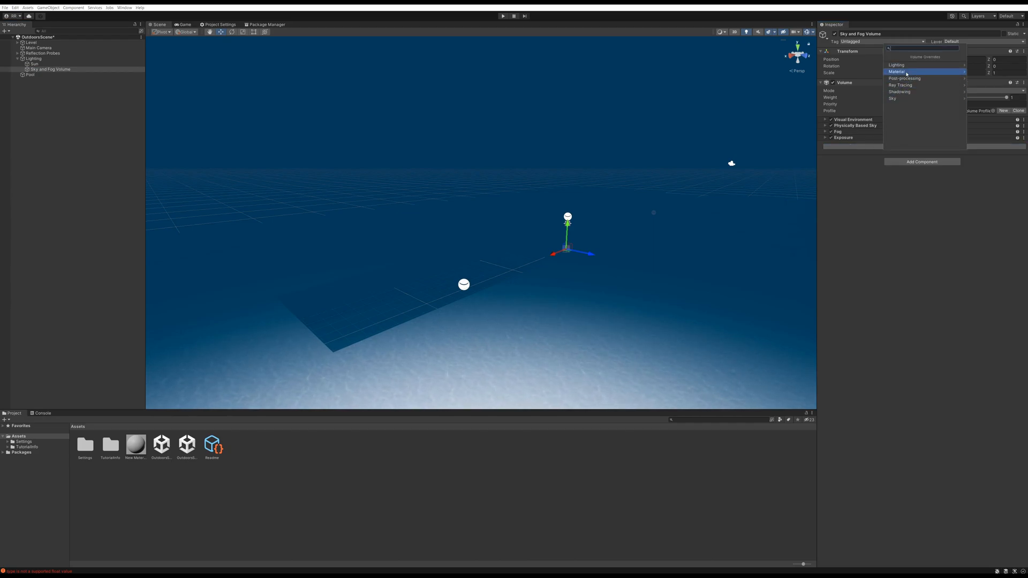
type("WaterRendering")
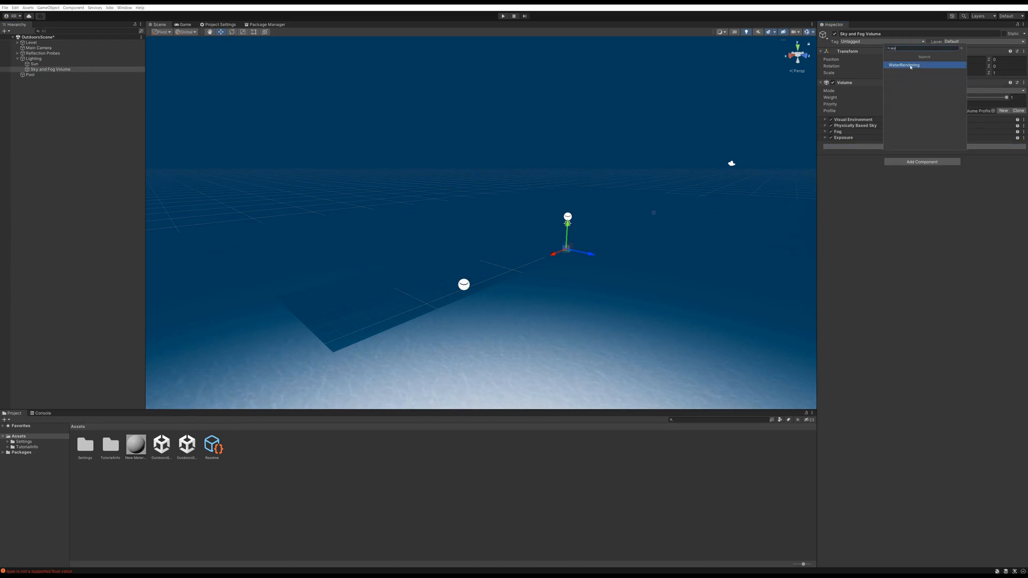
left_click(905, 65)
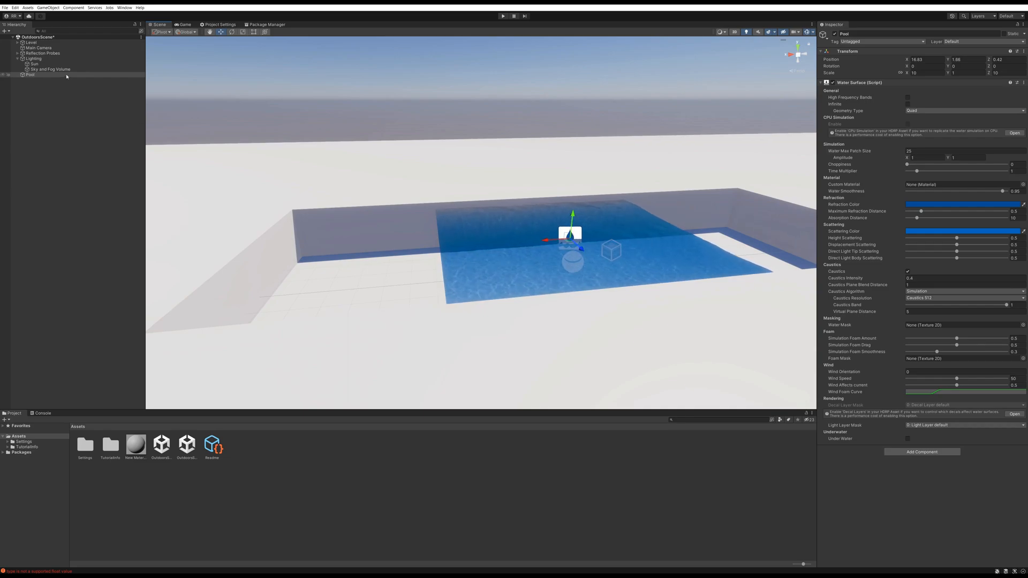
- Set the Pool's Transform value to 22.81 so the water fills the basin, then inspect it
left_click(49, 69)
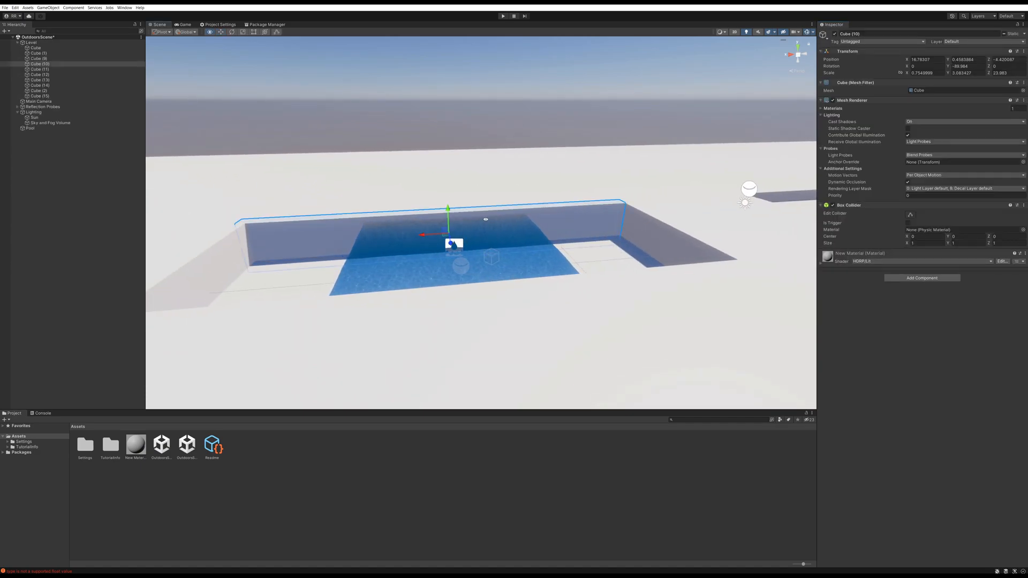
left_click(29, 128)
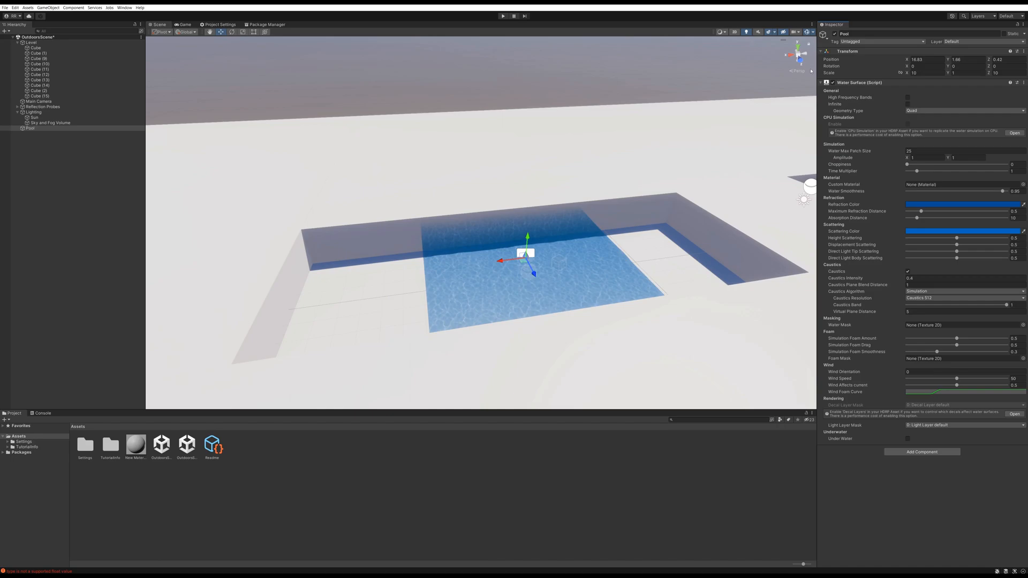
type("22.81")
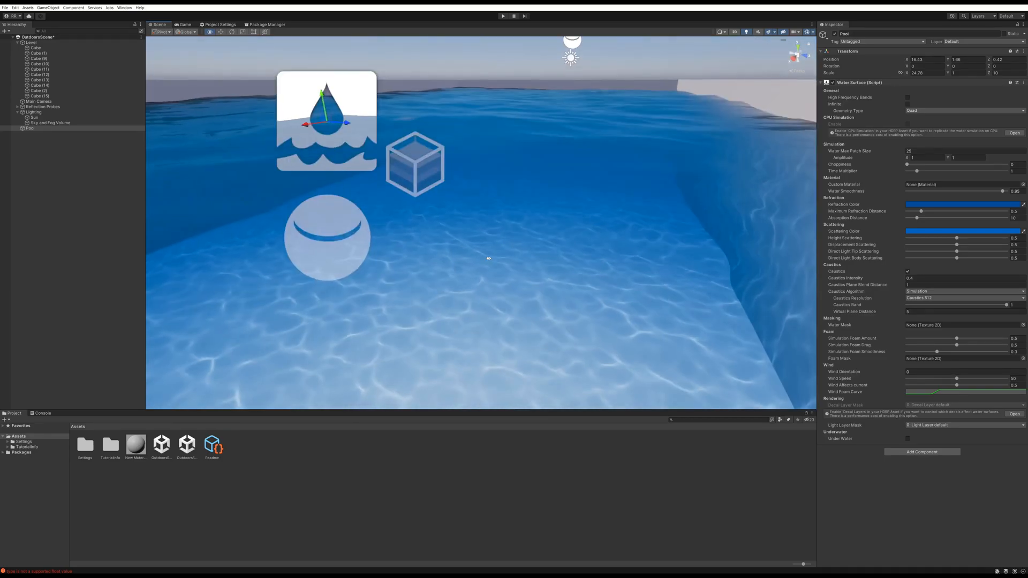
left_click_drag(488, 263, 579, 260)
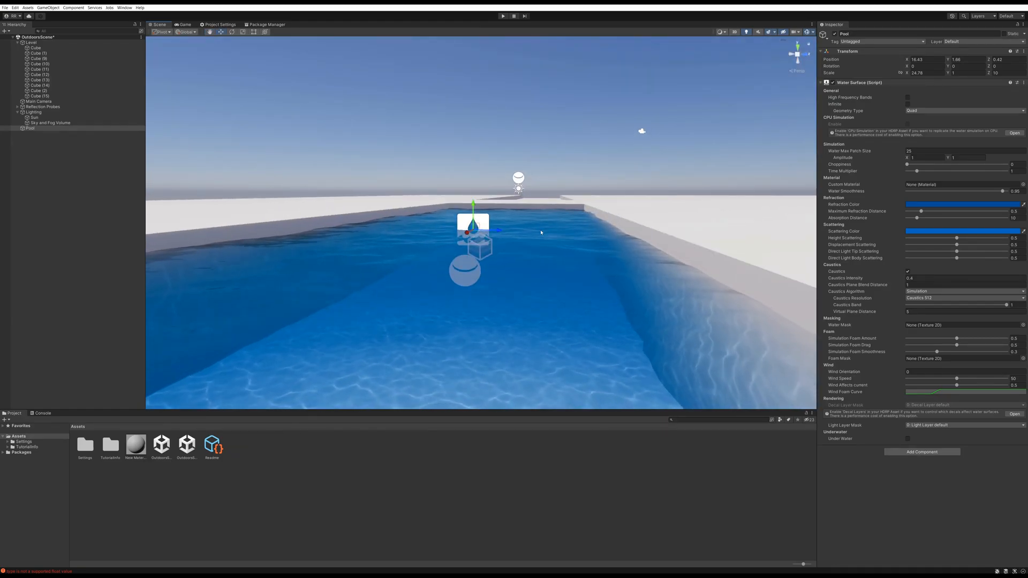
left_click_drag(541, 232, 567, 301)
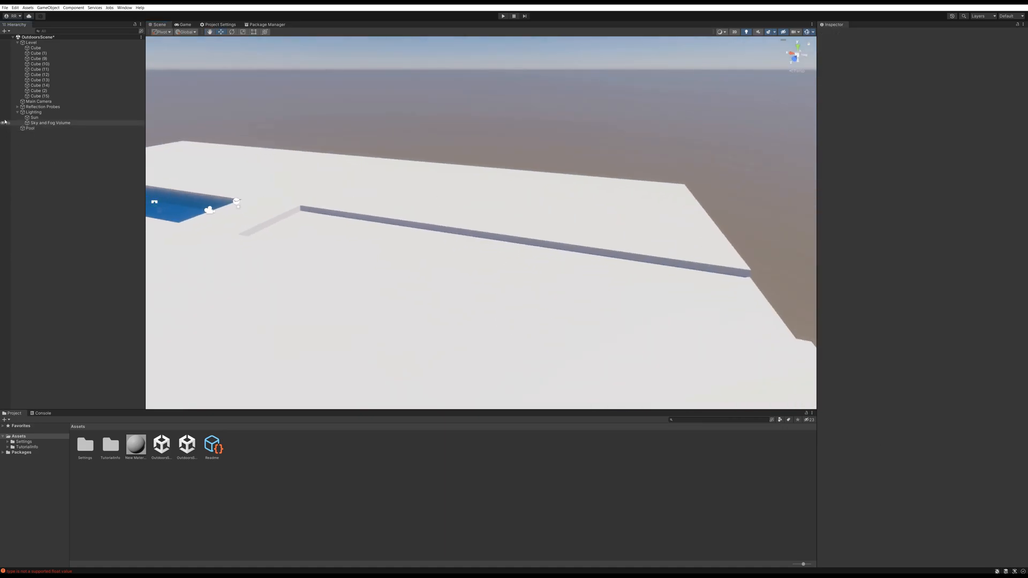
- Create a River water surface scaled X 70, Z 10 and move it into the long channel
left_click(18, 42)
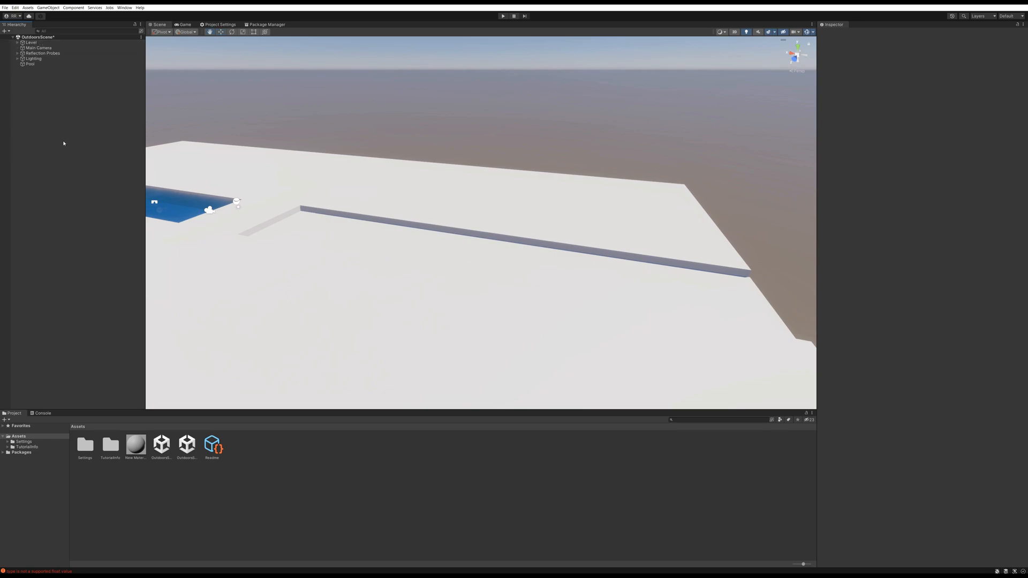
right_click(64, 143)
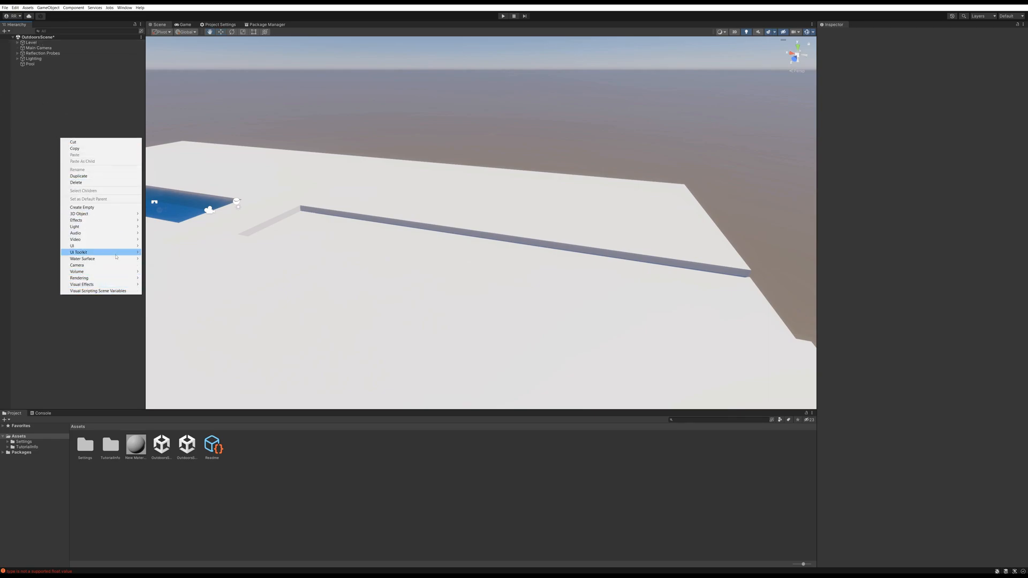
left_click(82, 259)
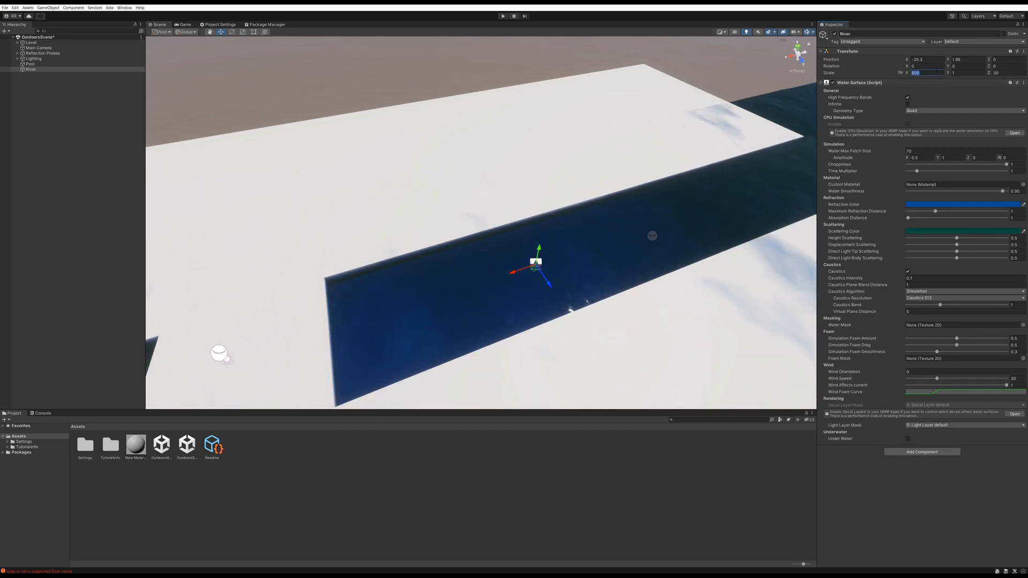
type("70")
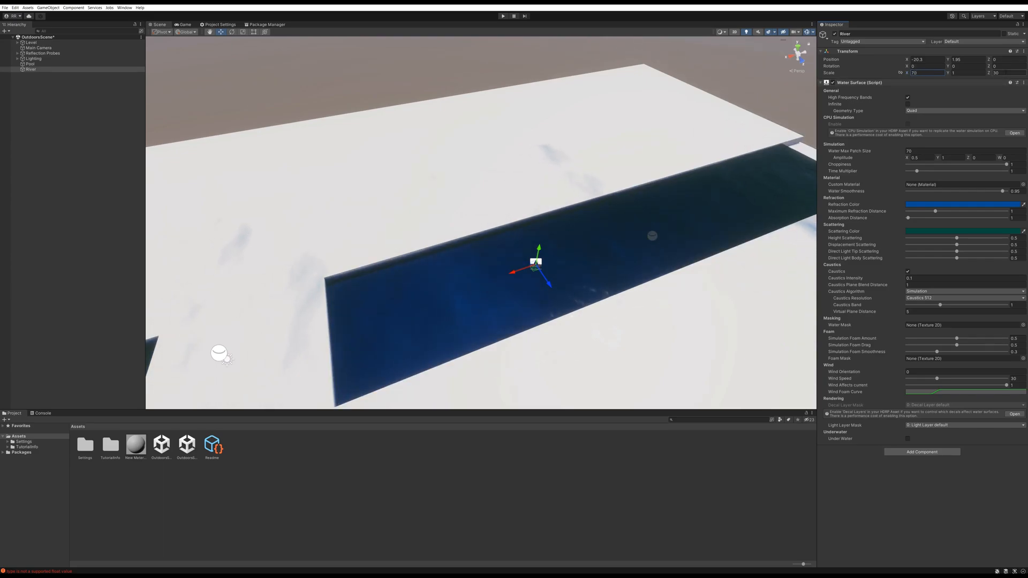
type("10")
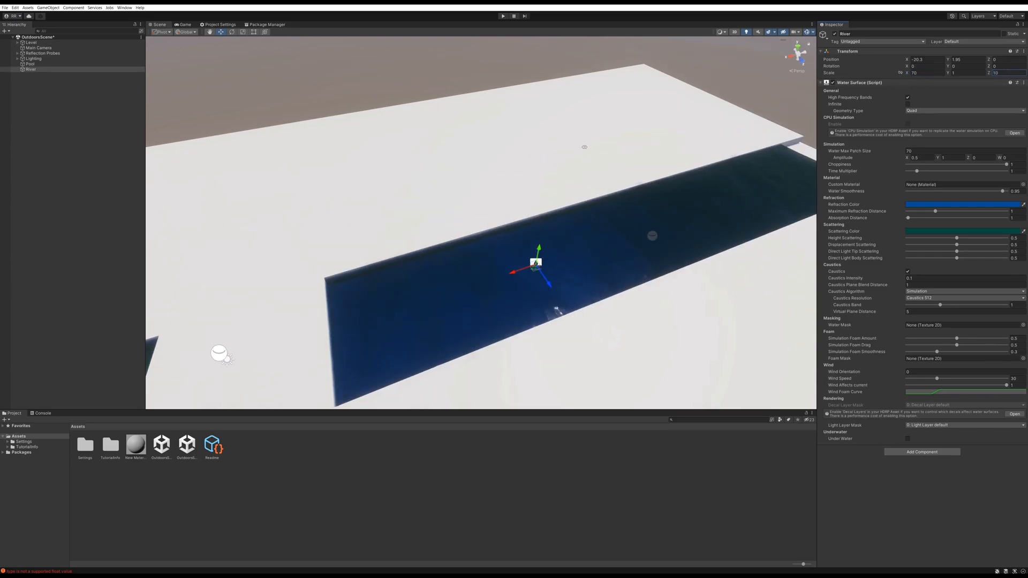
left_click_drag(536, 263, 601, 242)
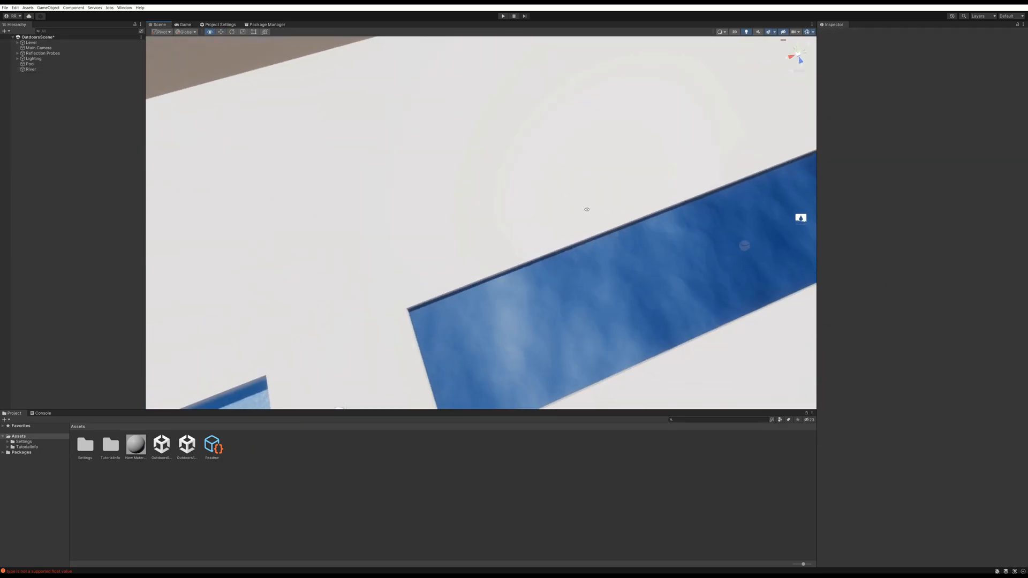
left_click_drag(587, 210, 467, 273)
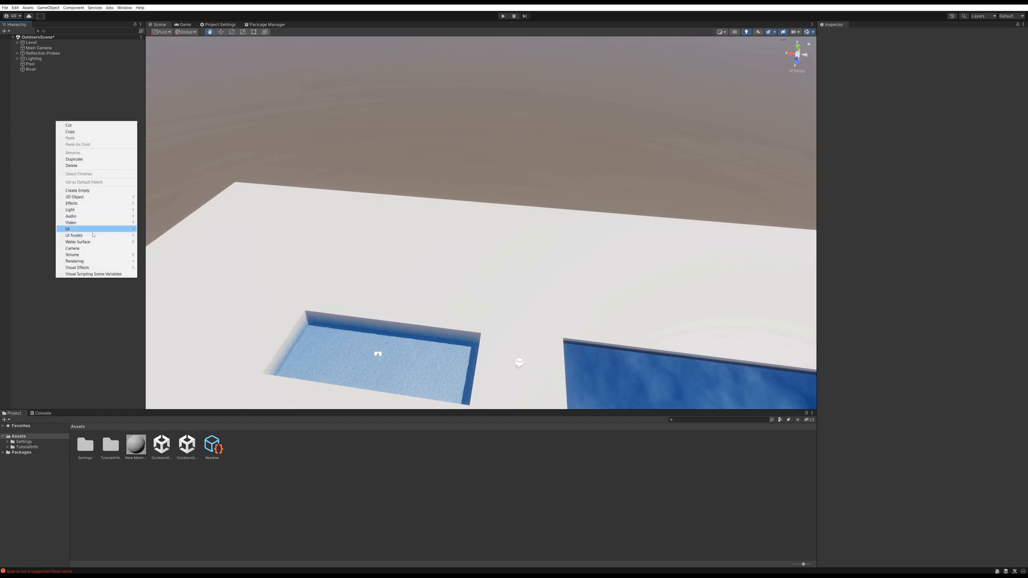
- Create an Ocean water surface giving an endless sea to the horizon
left_click(77, 242)
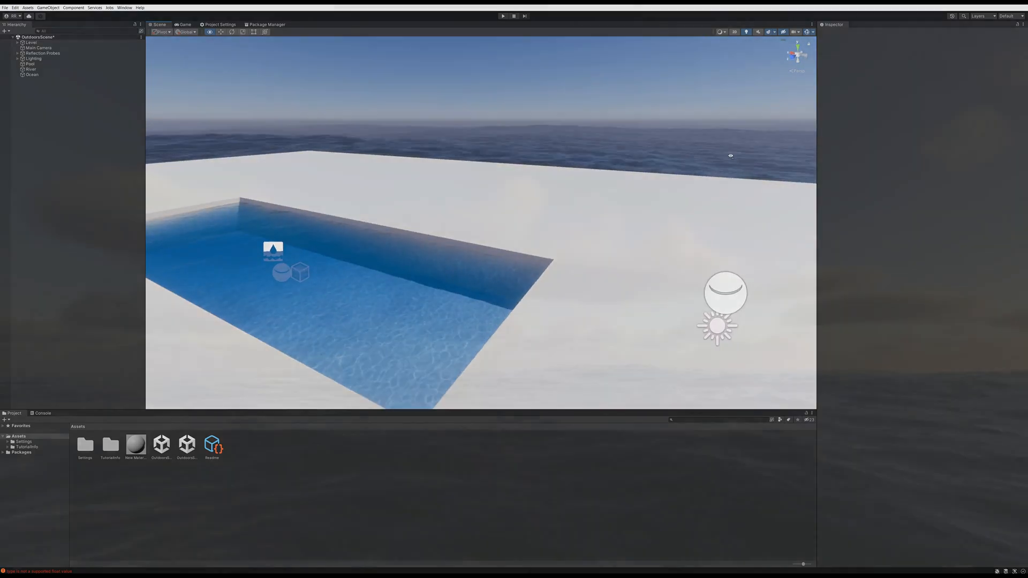
left_click(503, 15)
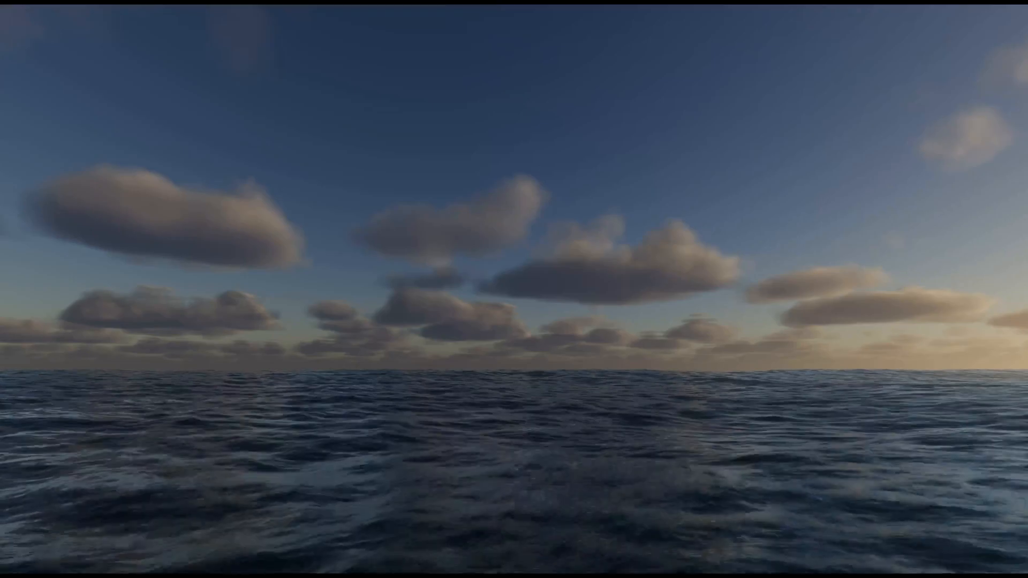